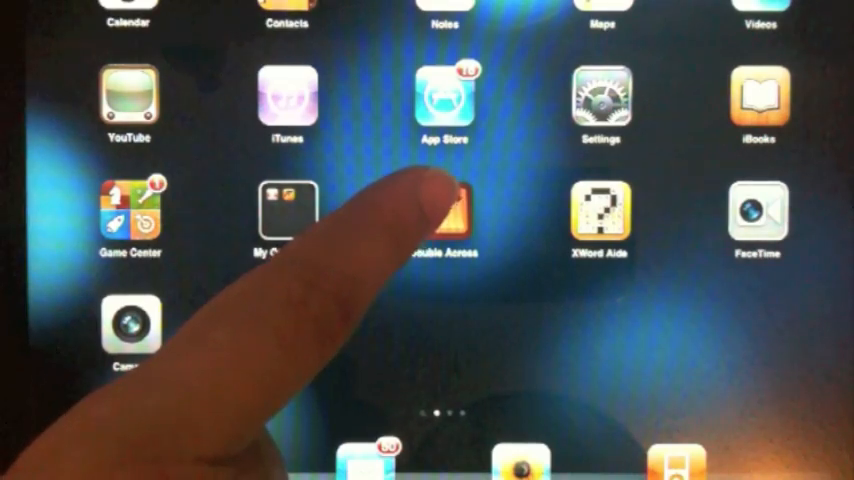
Launch Double Across from the home screen to show its in-progress crossword board.
left_click(444, 210)
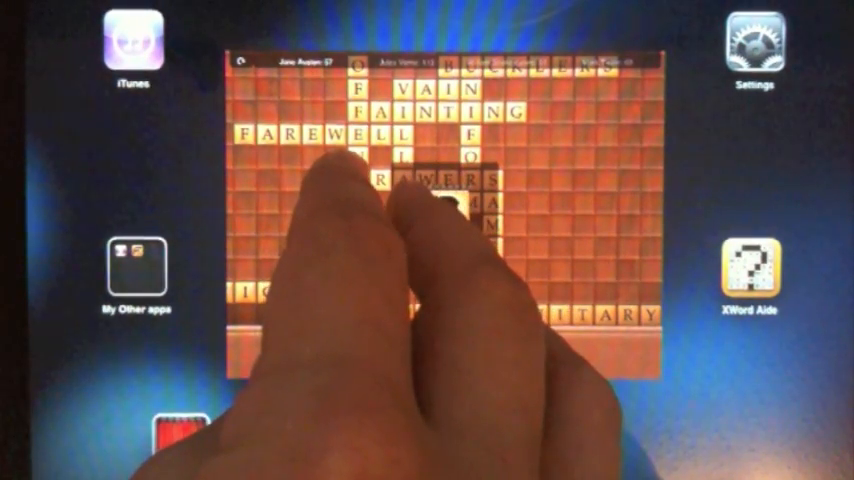
Close Double Across with a five-finger pinch and return to the iPad home screen.
key("home")
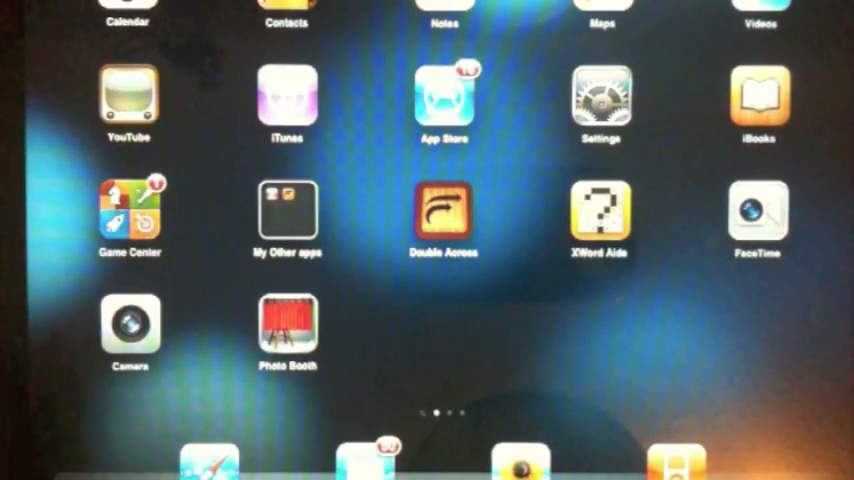
left_click(444, 210)
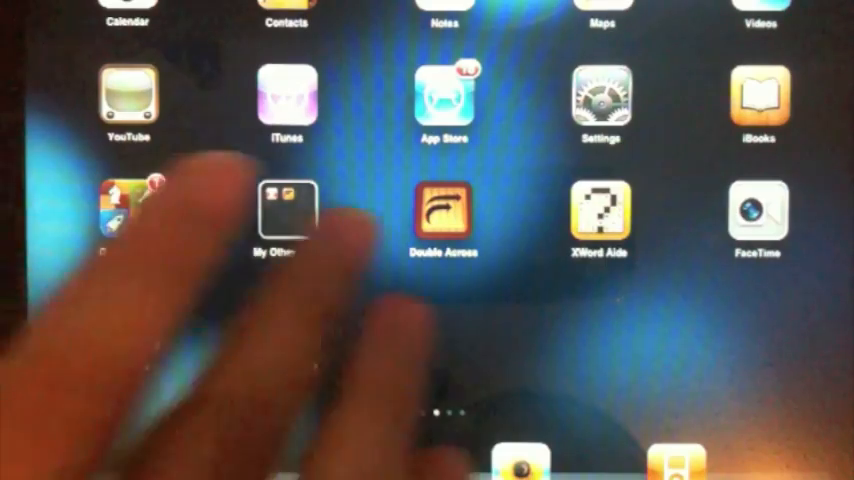
Relaunch Double Across to return to the paused board with the opponent's turn card.
left_click(444, 205)
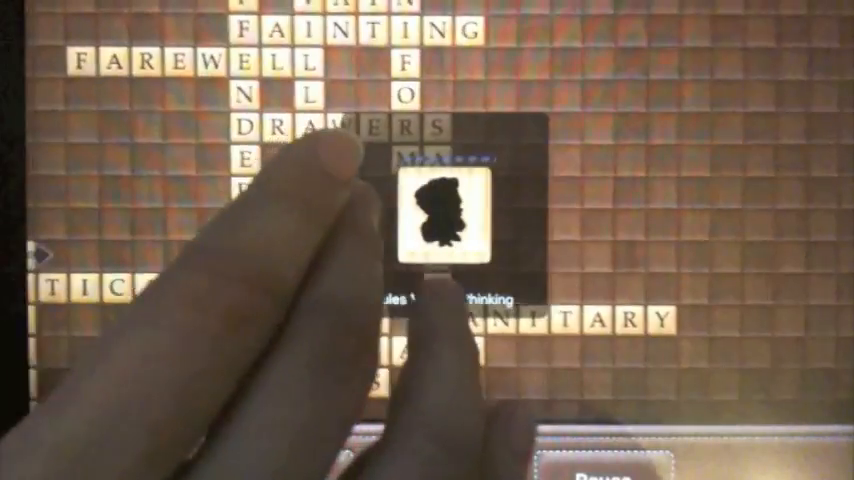